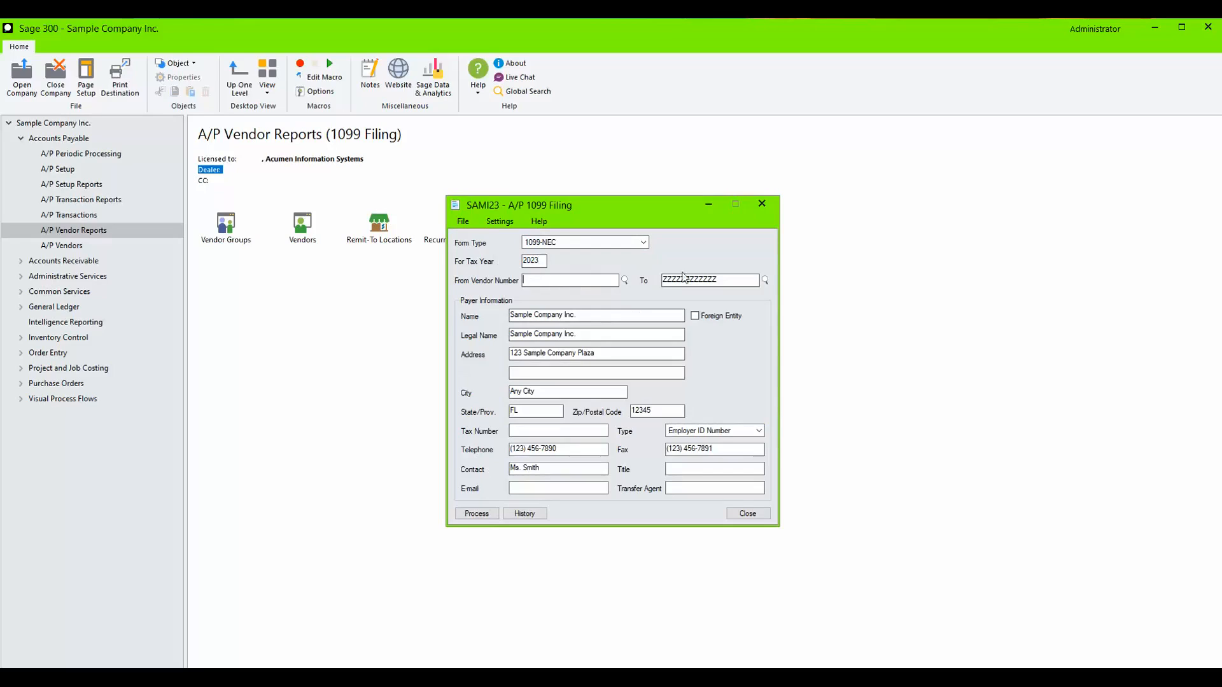
click(476, 513)
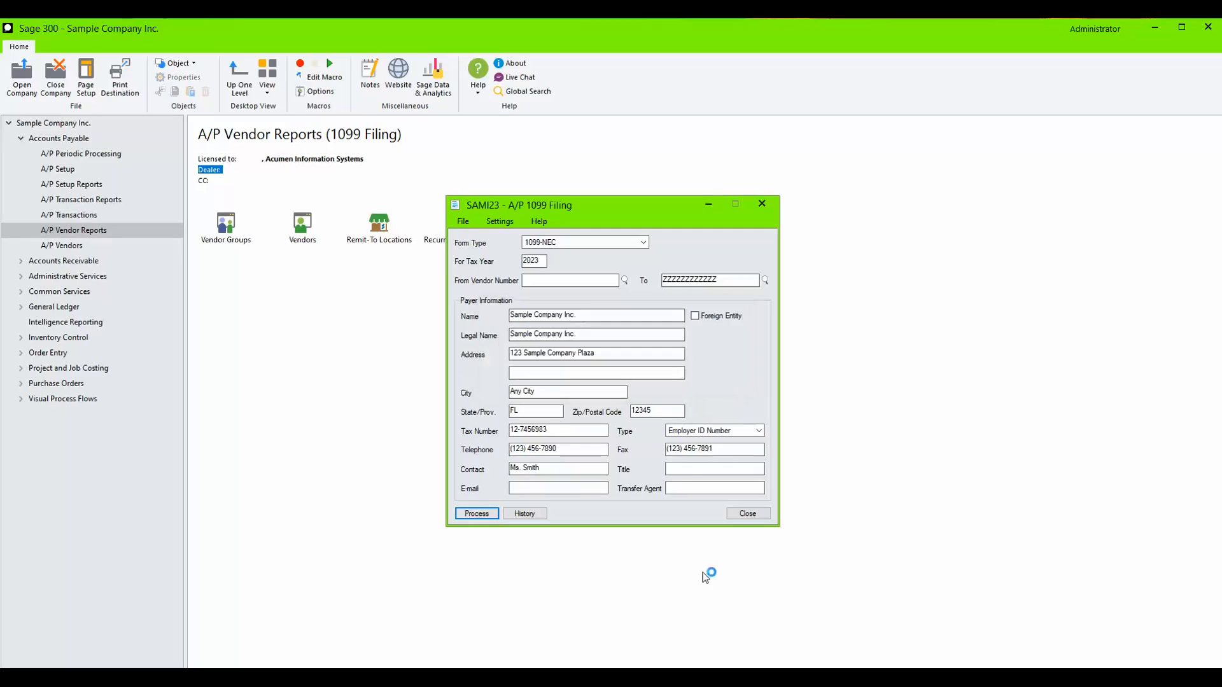
- Process the 1099-NEC filing to launch the 1099 Setup Wizard
click(476, 513)
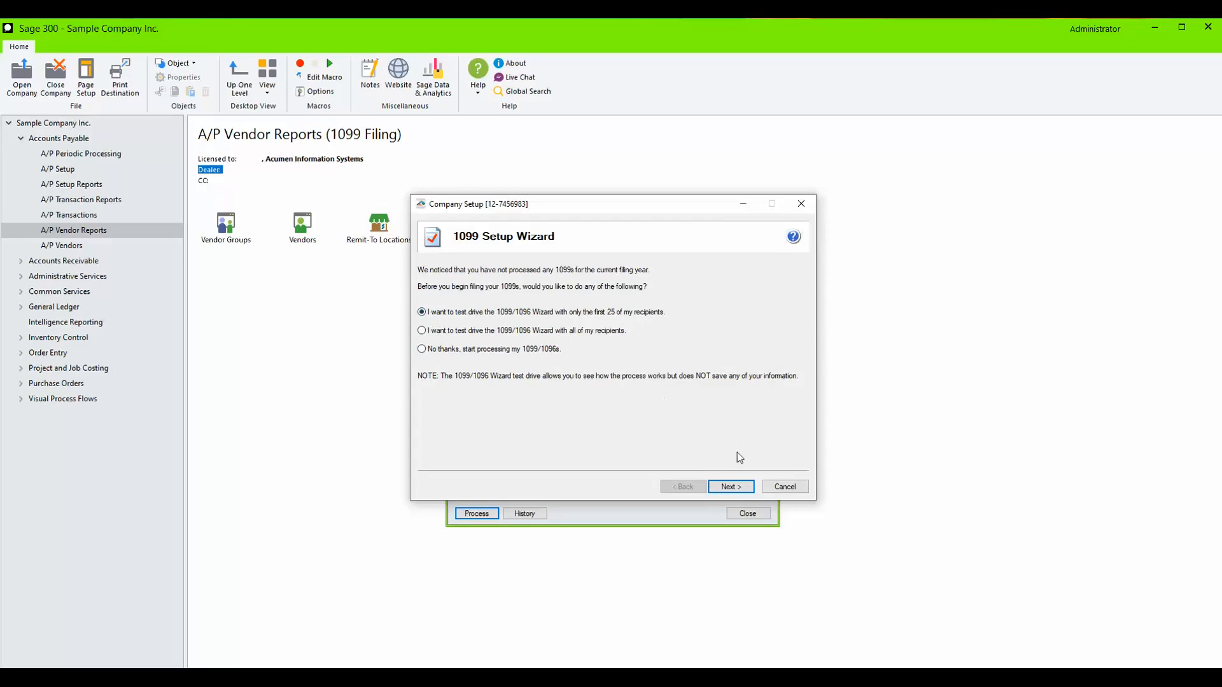
click(729, 486)
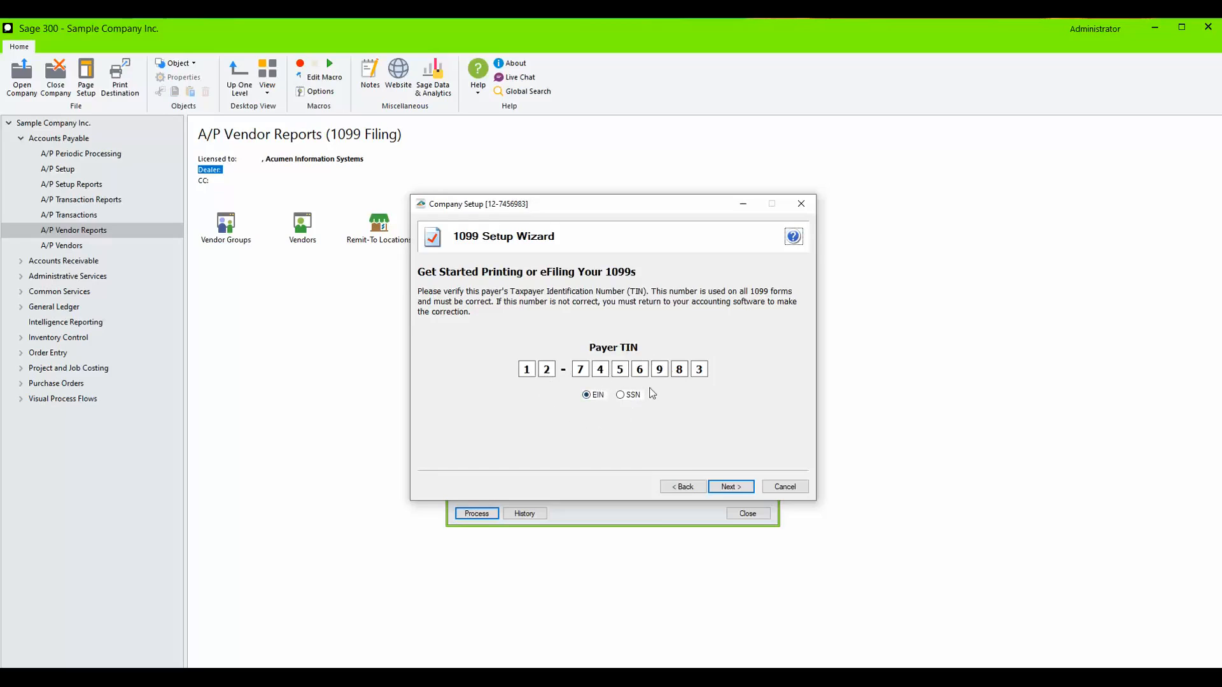
click(729, 486)
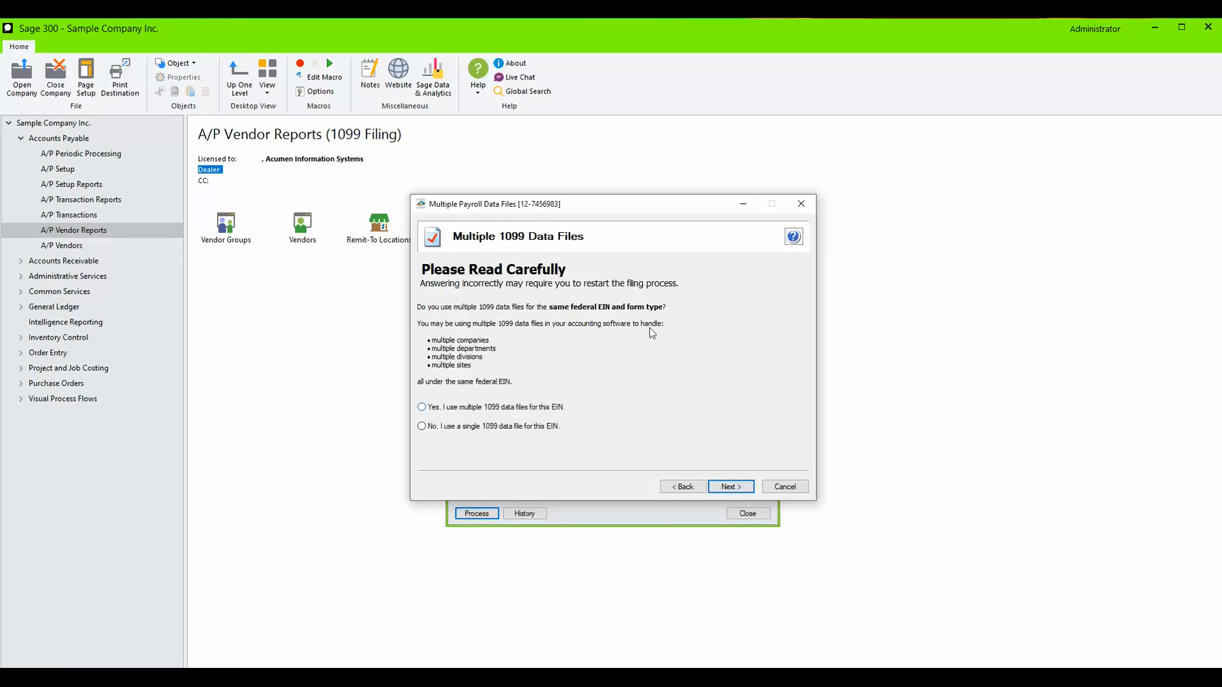
click(730, 487)
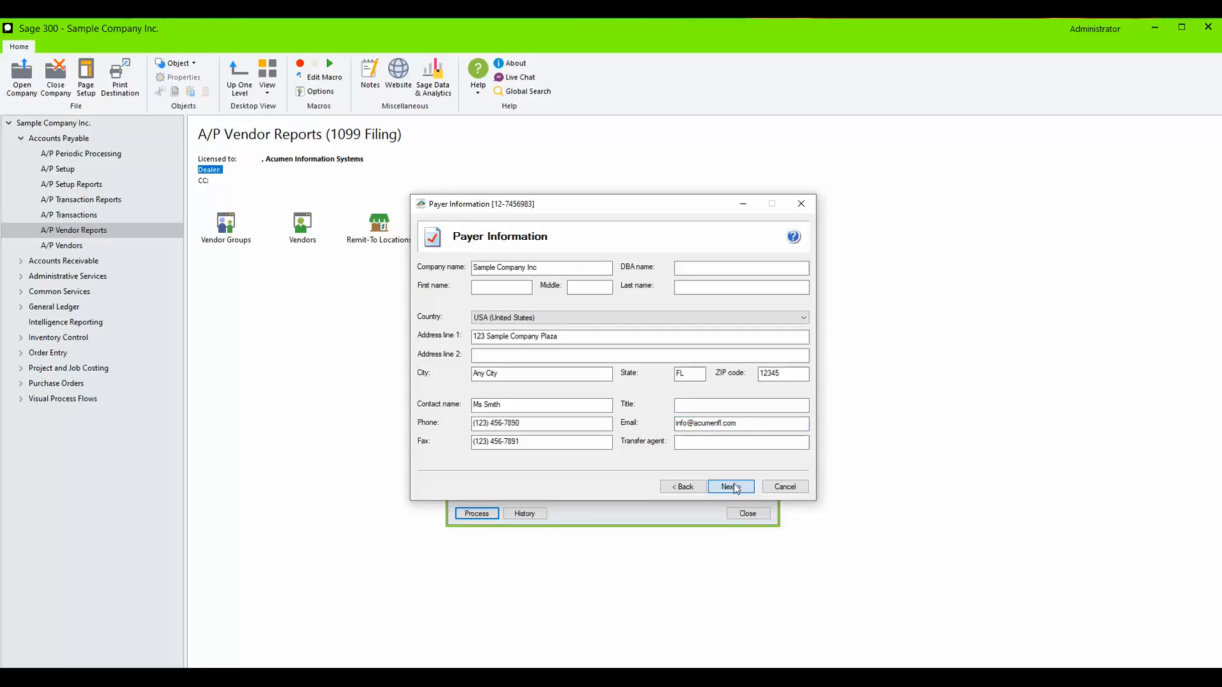
- Accept the payer's company, address and contact details in Payer Information
click(727, 486)
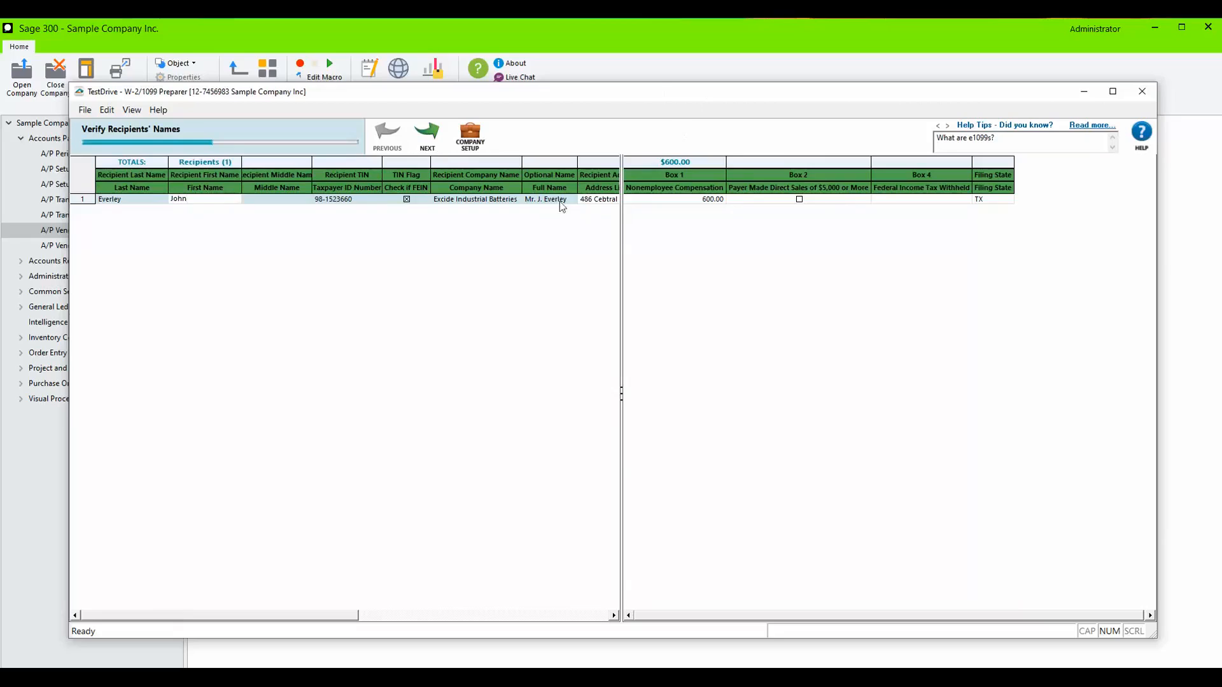
click(427, 135)
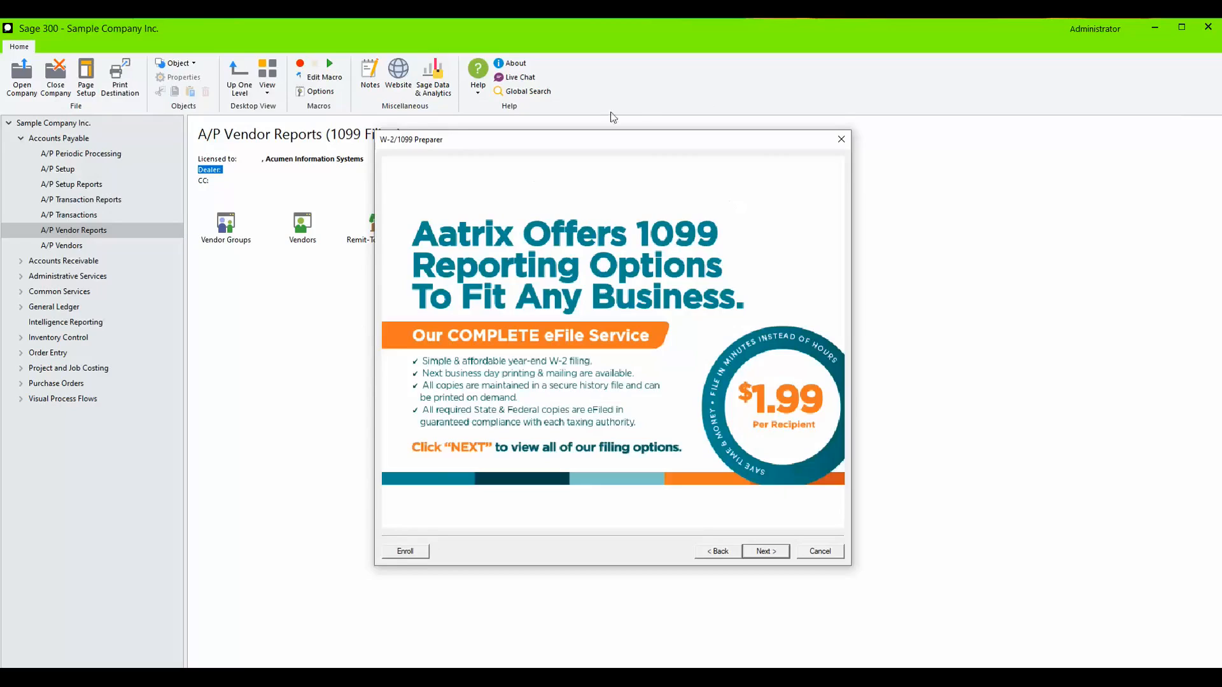
mouse_move(708, 349)
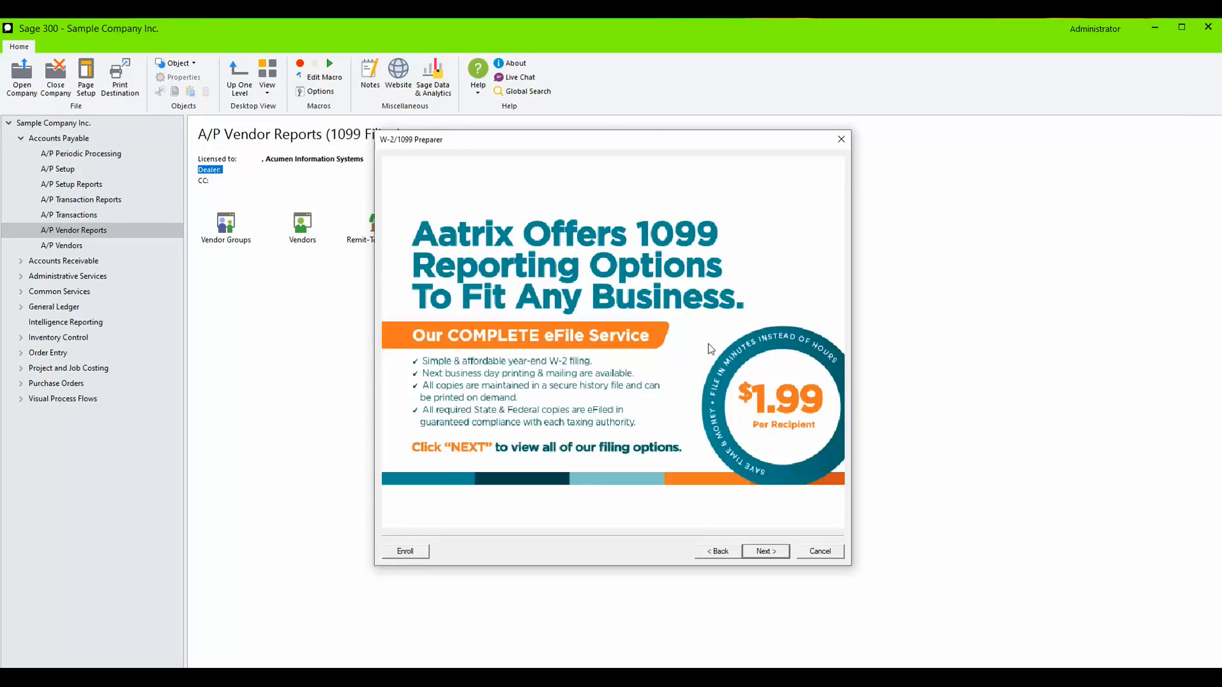
click(764, 551)
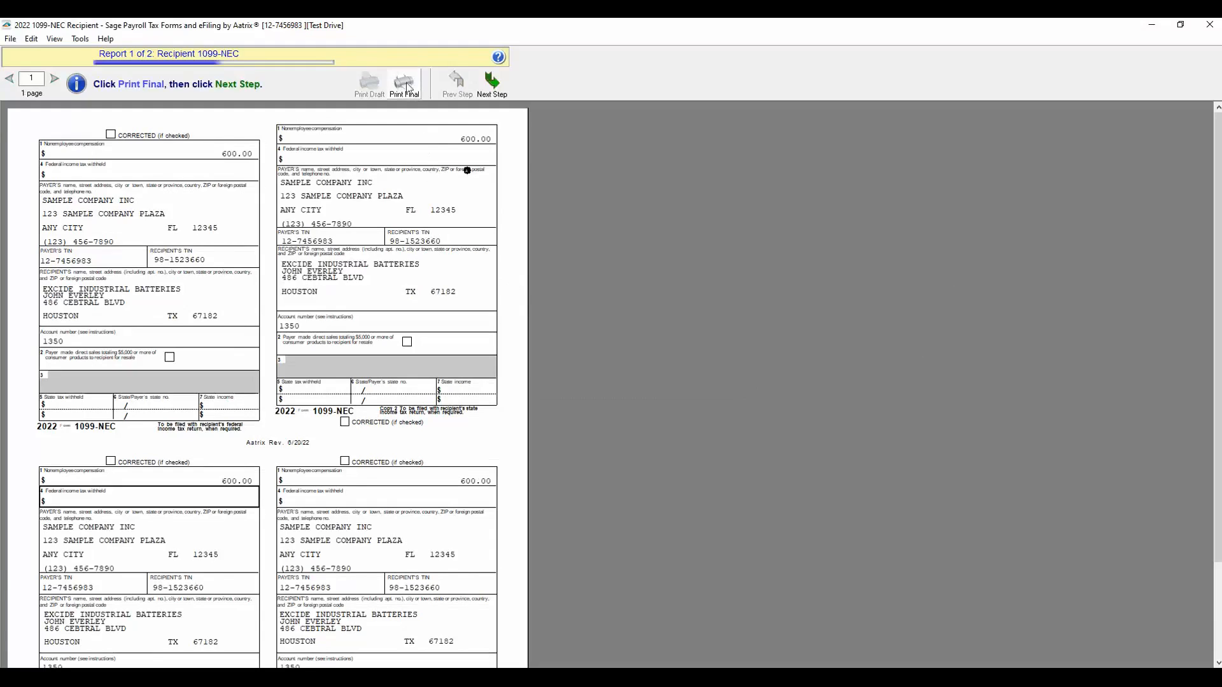